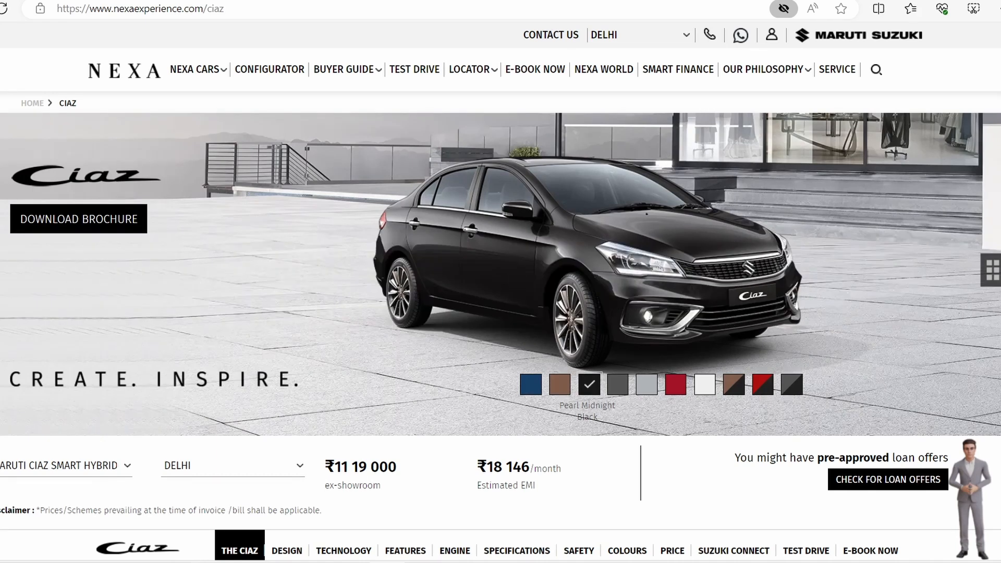
Compare Delhi ex-showroom prices across several Ciaz Smart Hybrid variants in the price selector
left_click(65, 464)
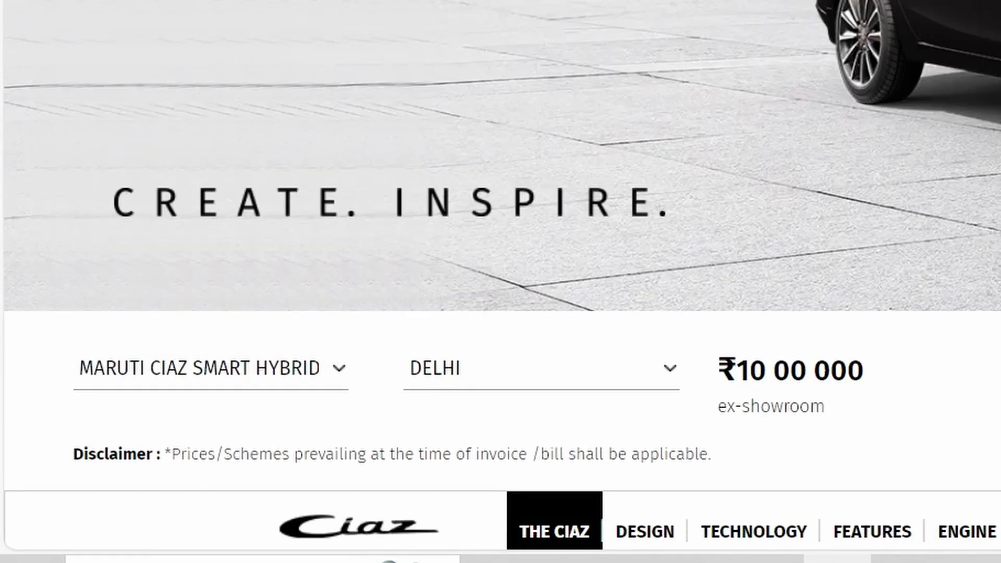
left_click(210, 369)
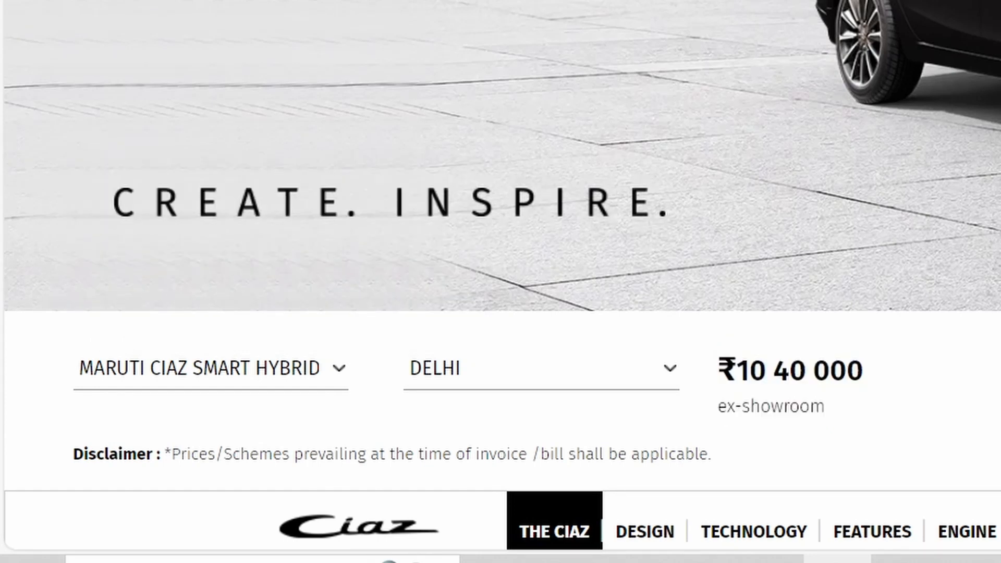
left_click(210, 369)
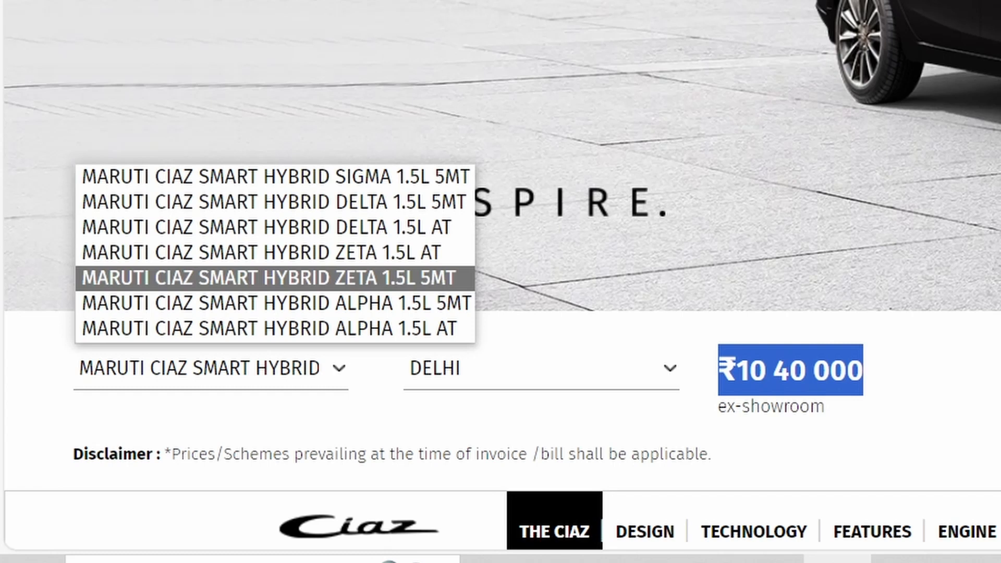
mouse_move(268, 201)
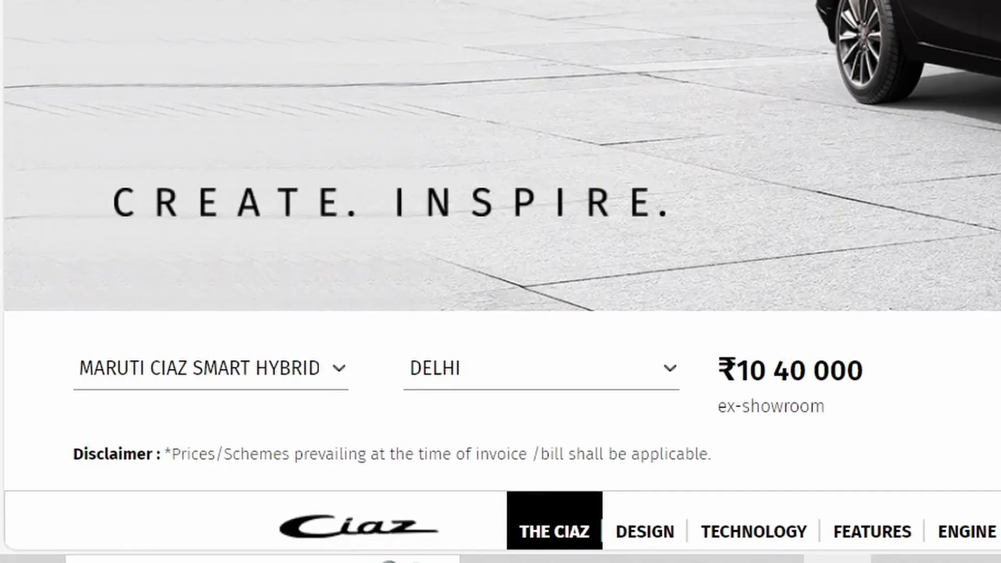
Go to the Ciaz price-in-Delhi page from the Ciaz navigation bar
scroll("down", 3)
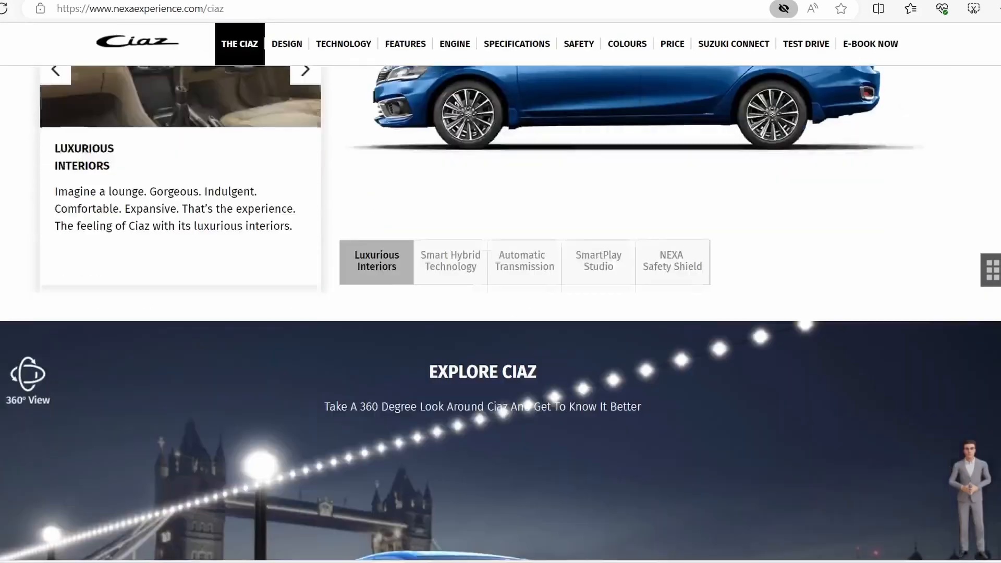
scroll("down", 3)
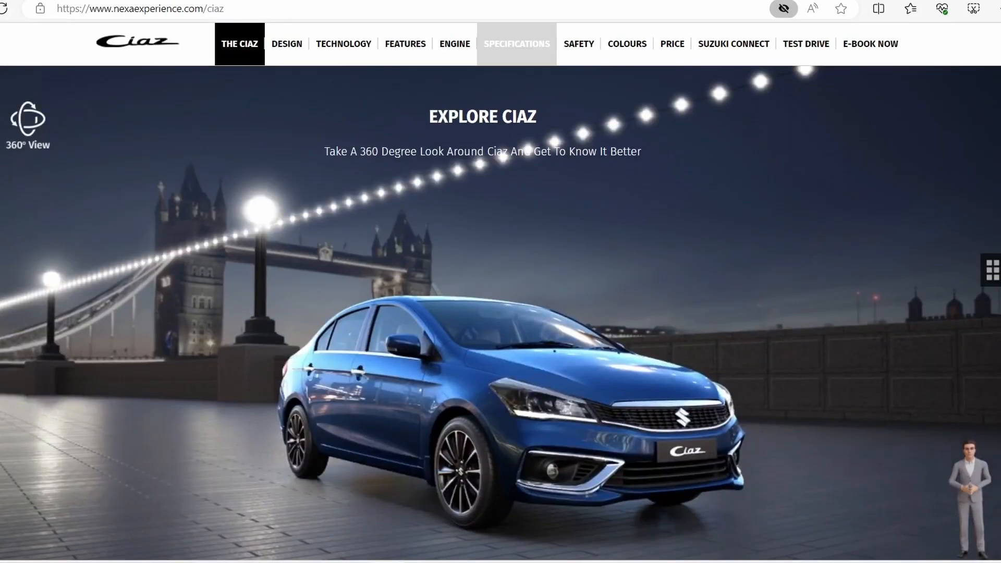
left_click(671, 43)
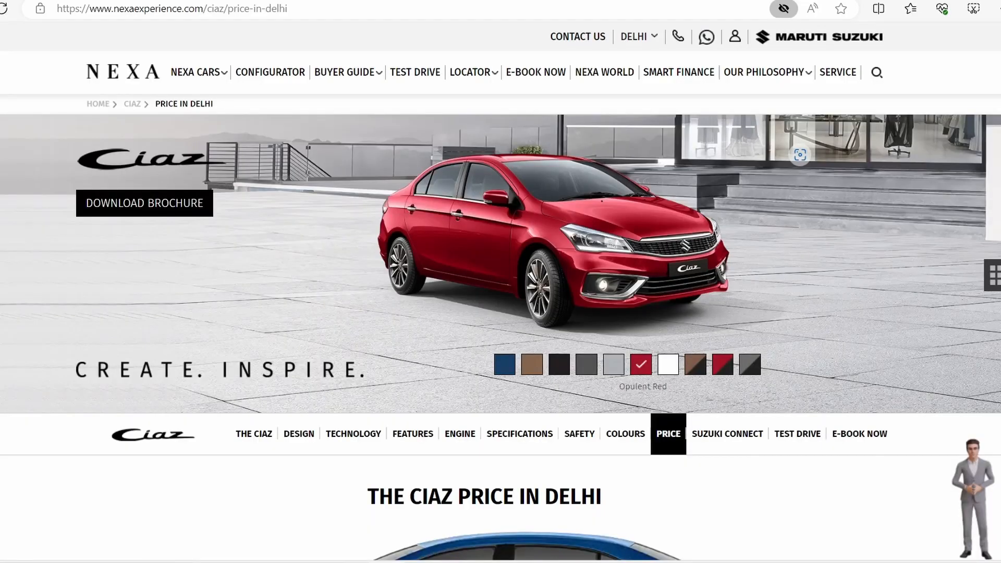
In the brochure feature list, circle the Delta and Zeta headers and differing exterior rows in blue
scroll("down", 3)
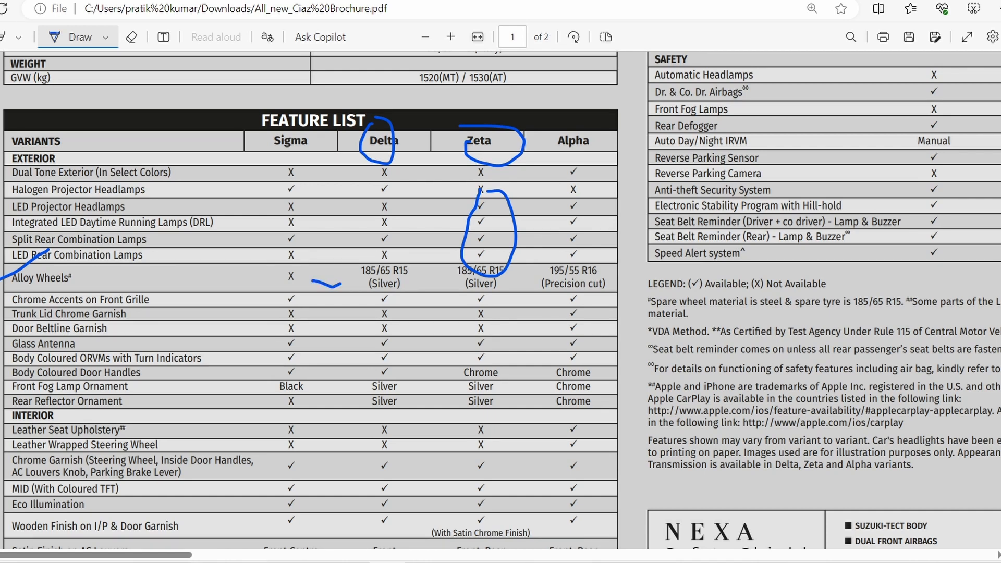
scroll("down", 3)
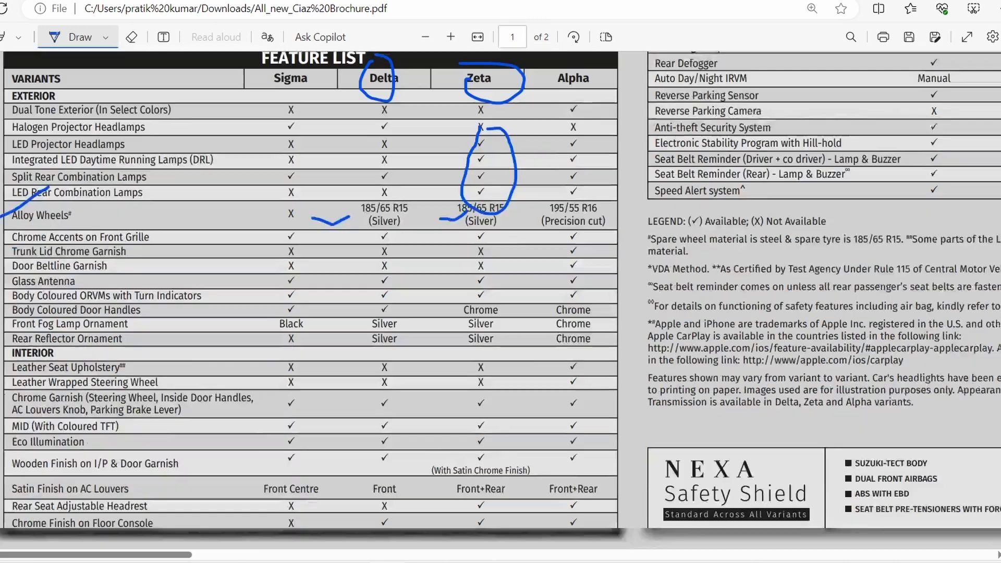
scroll("down", 3)
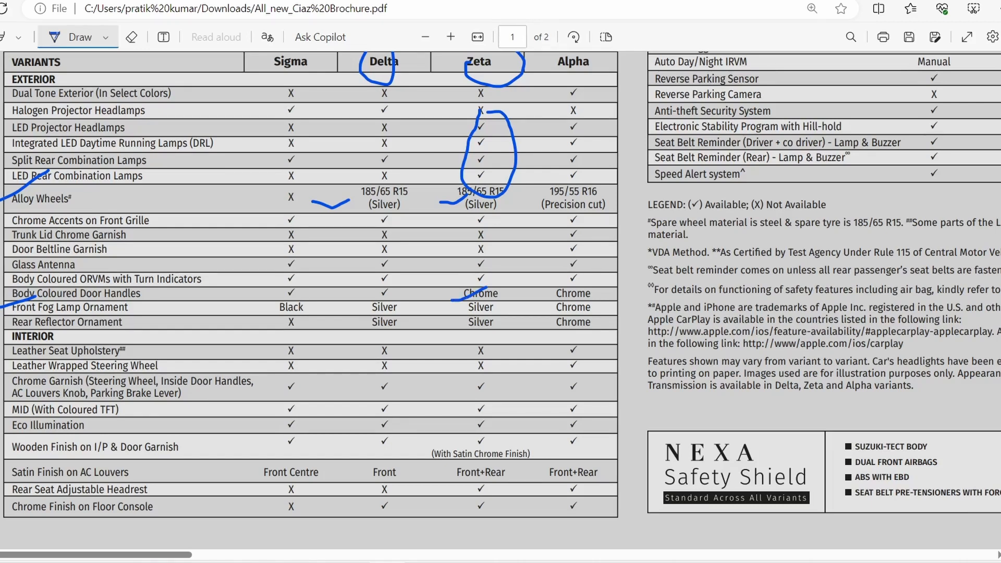
Circle differing Zeta comfort and infotainment ticks, then preview the Ciaz in Opulent Red
scroll("down", 3)
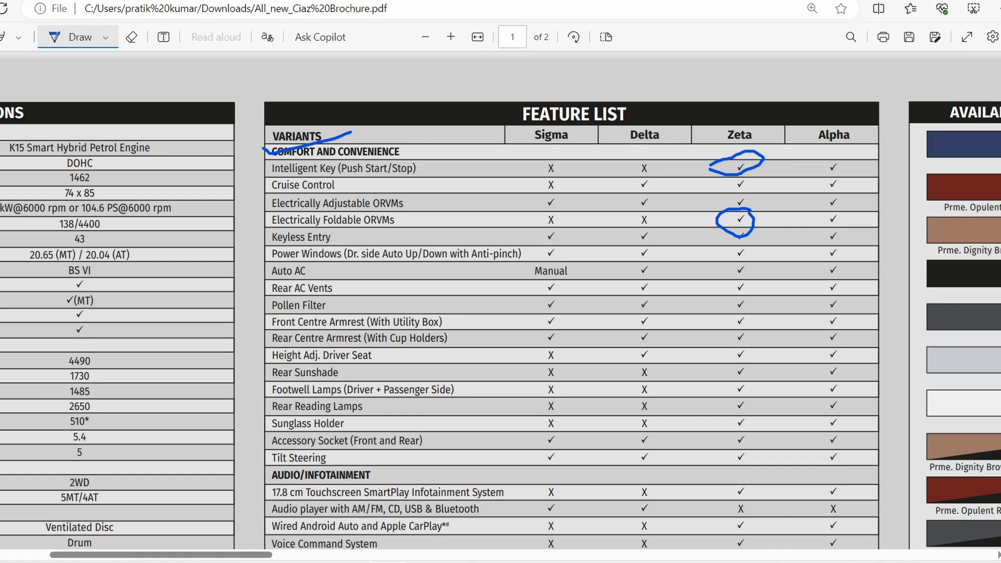
scroll("down", 3)
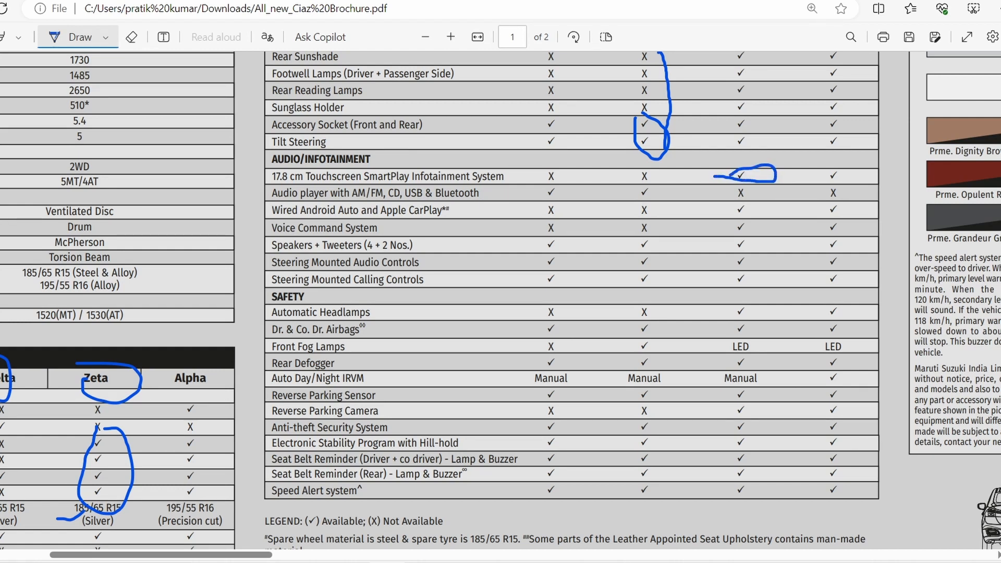
scroll("up", 3)
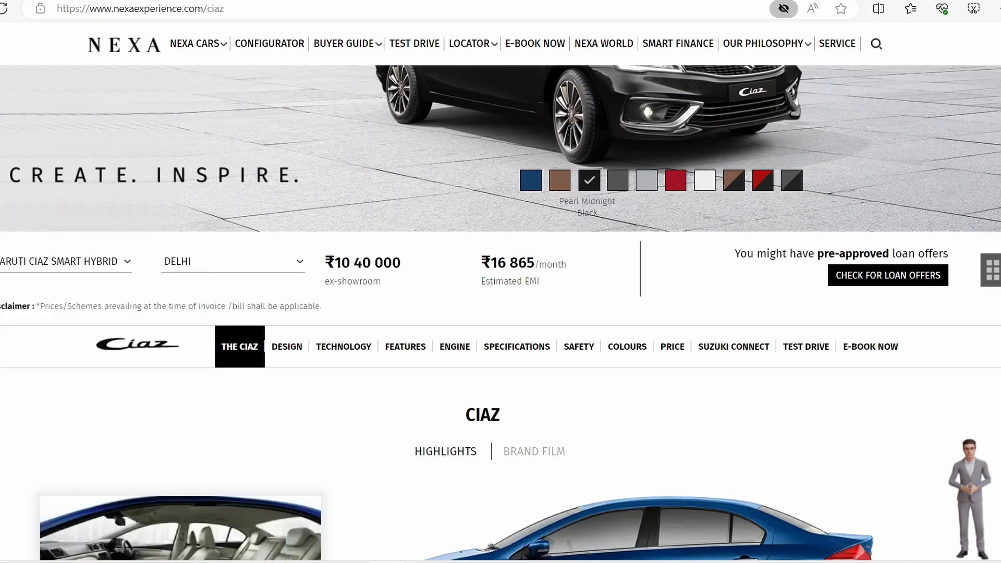
scroll("up", 3)
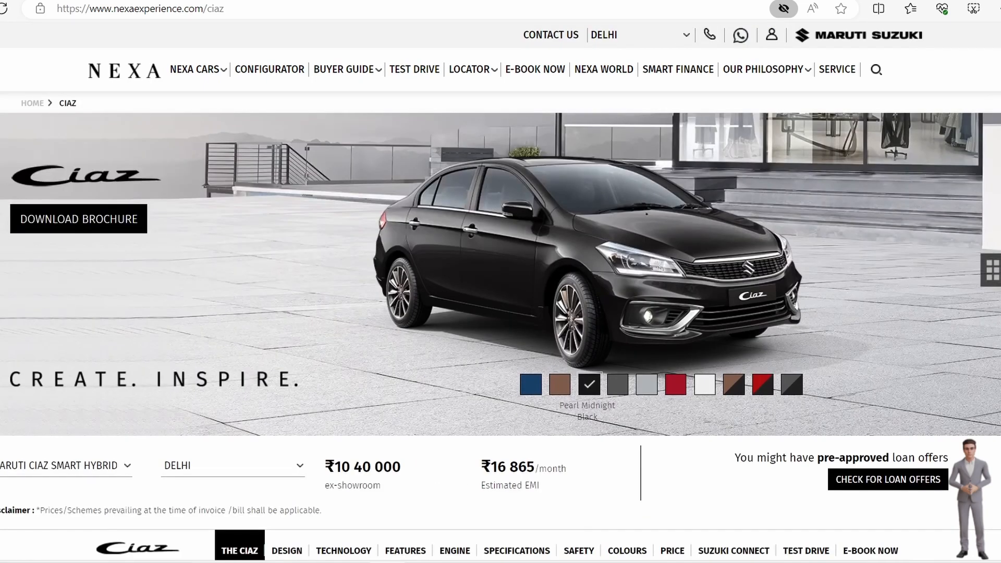
left_click(674, 384)
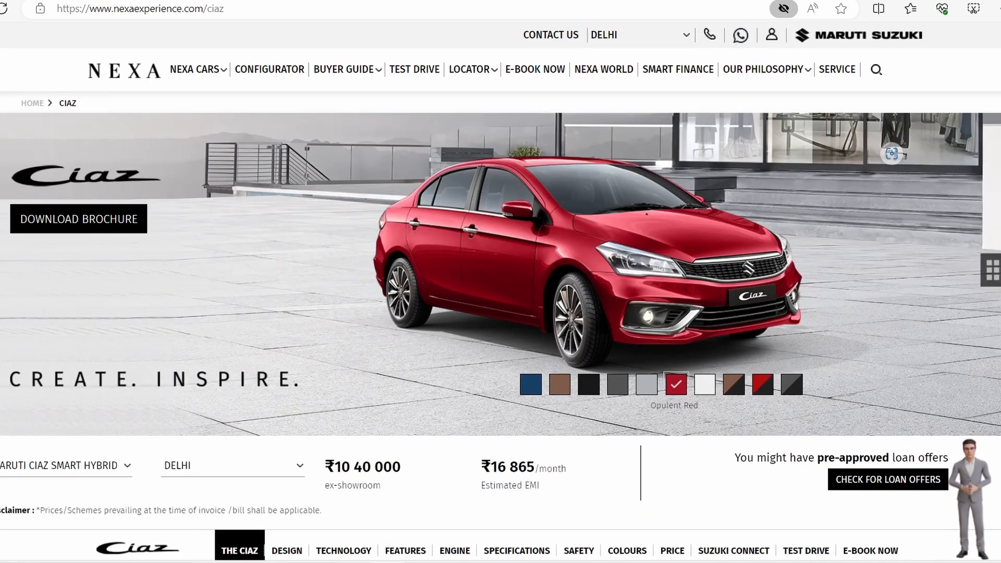